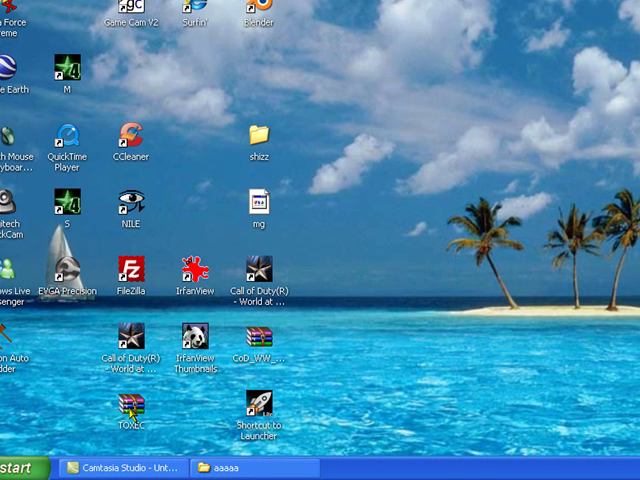
mouse_move(390, 339)
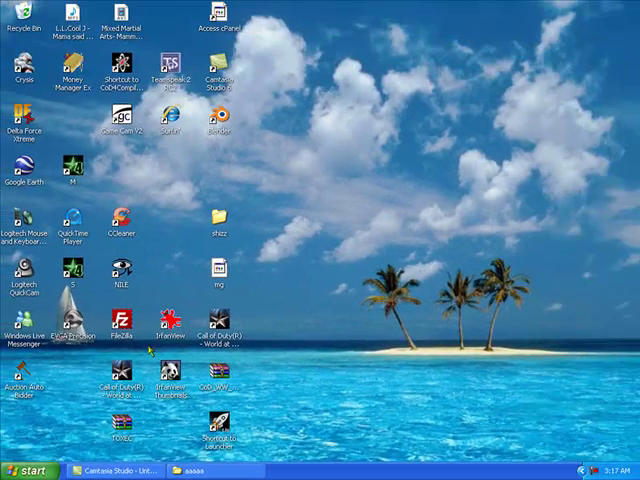
Browse from My Computer into Call of Duty 4's model_export props folders, then go back twice
click(30, 465)
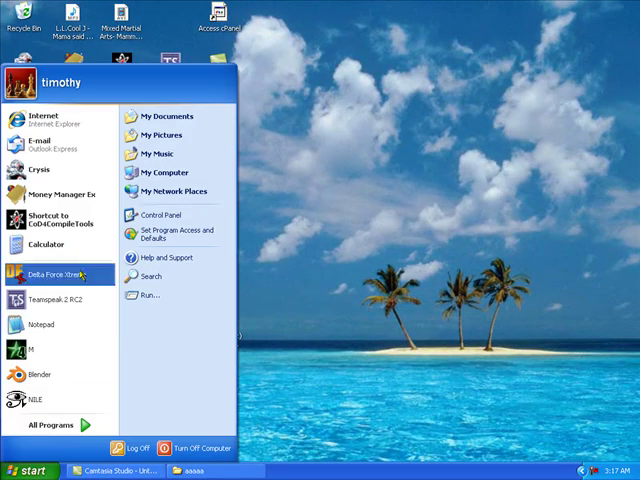
click(160, 172)
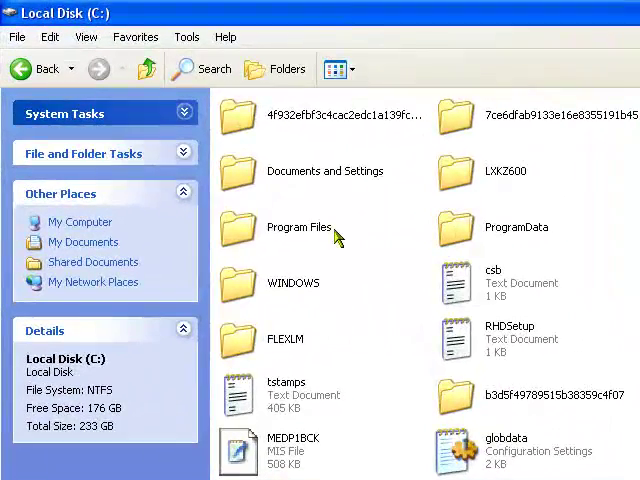
double_click(299, 227)
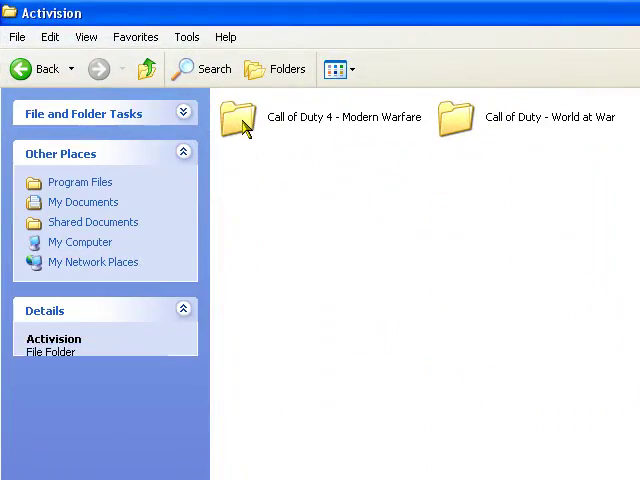
double_click(242, 113)
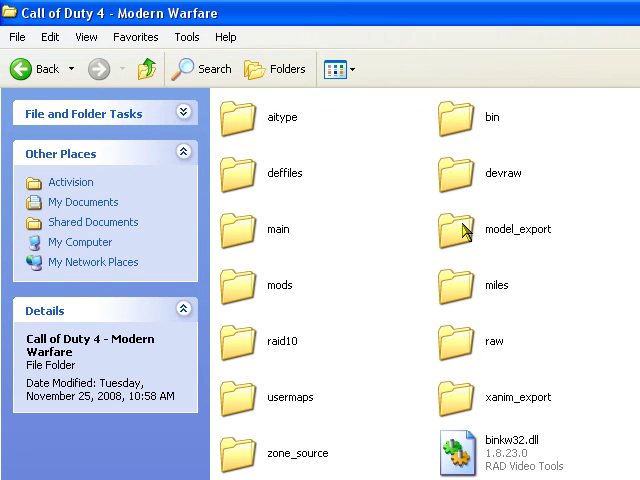
click(449, 229)
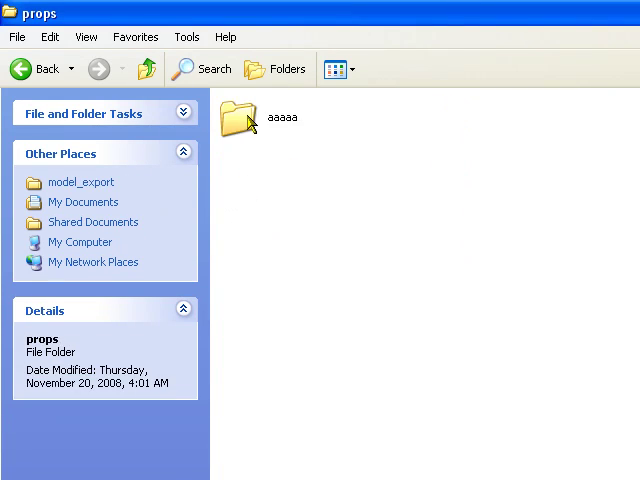
double_click(240, 118)
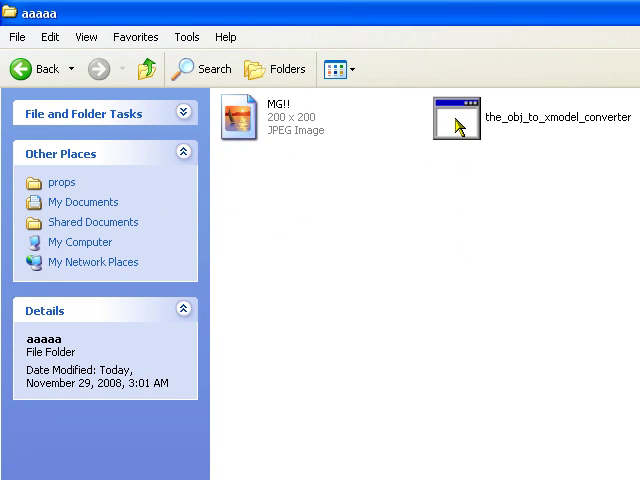
mouse_move(462, 123)
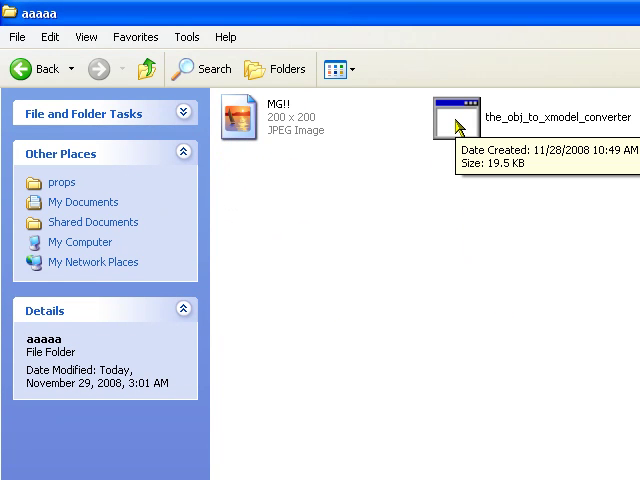
mouse_move(243, 120)
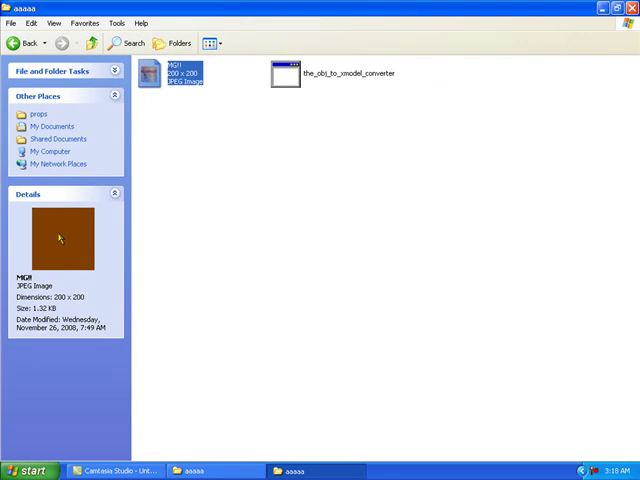
mouse_move(335, 108)
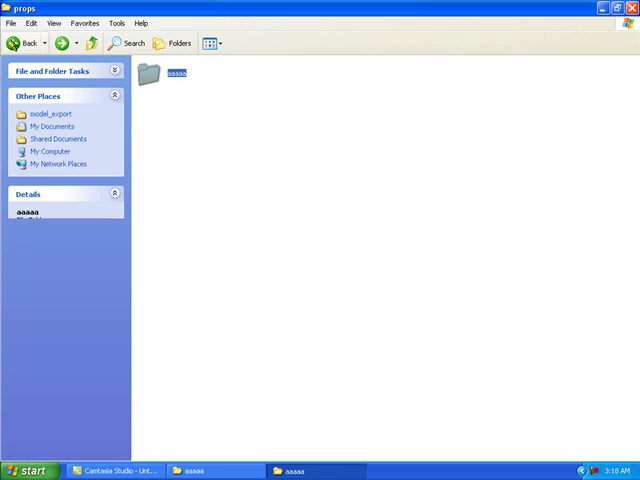
click(22, 43)
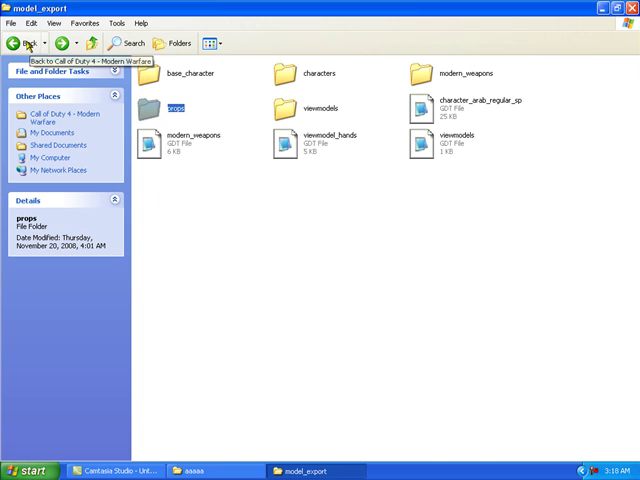
click(26, 44)
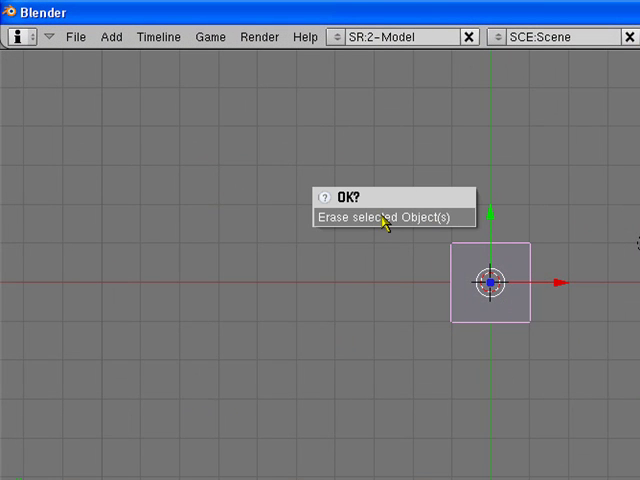
Erase the default object and add a grid mesh with resolution 32
click(386, 217)
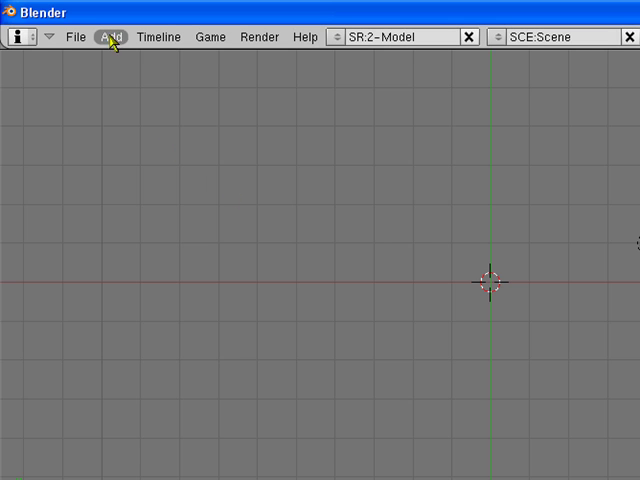
click(108, 36)
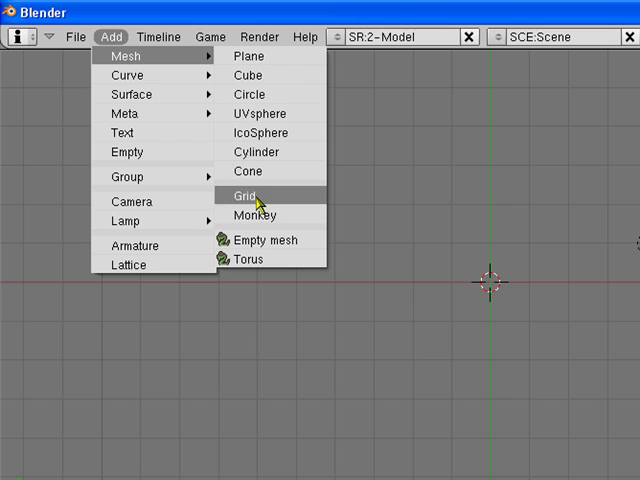
click(243, 194)
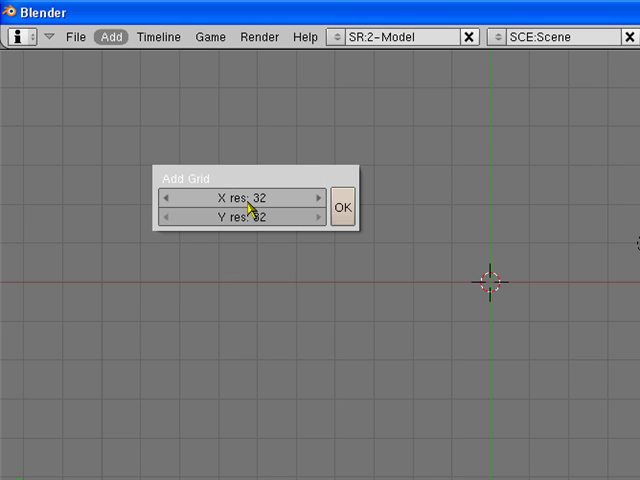
mouse_move(222, 221)
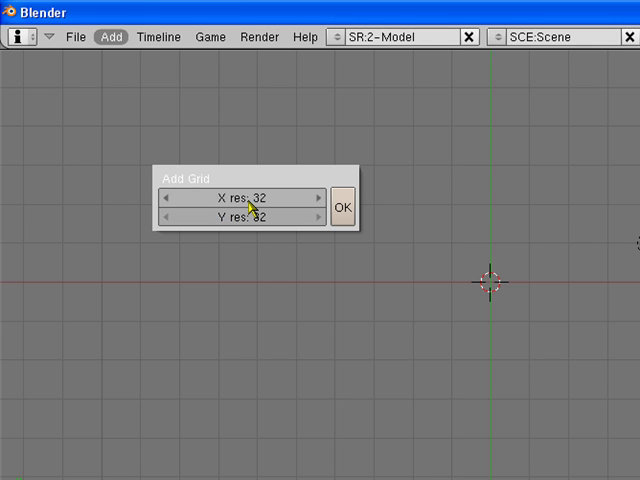
click(240, 197)
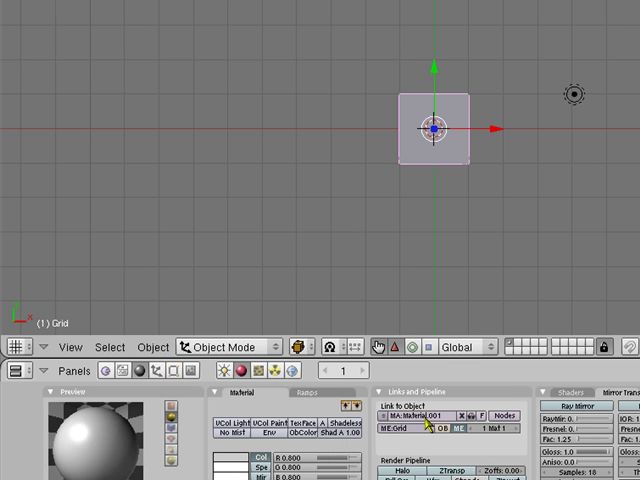
mouse_move(422, 438)
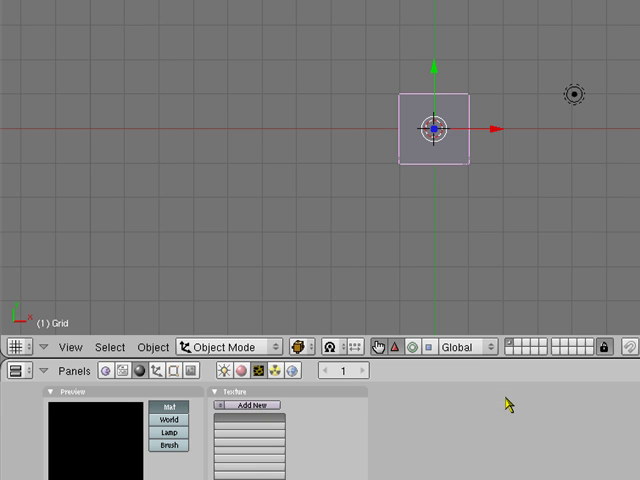
mouse_move(504, 408)
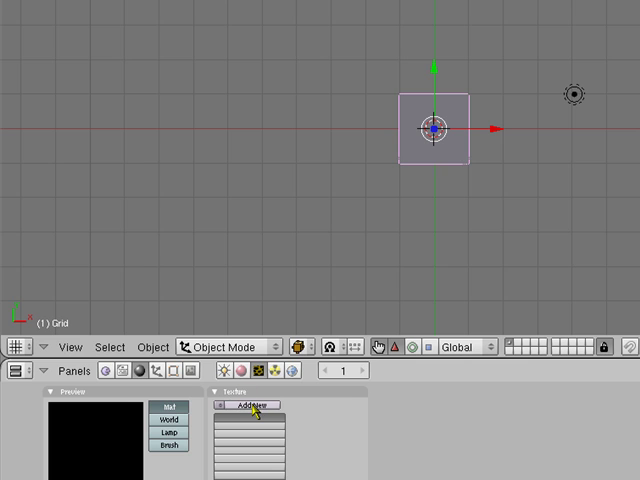
Add a new Image texture to the grid's material, loading mg.bmp from the Desktop
click(250, 405)
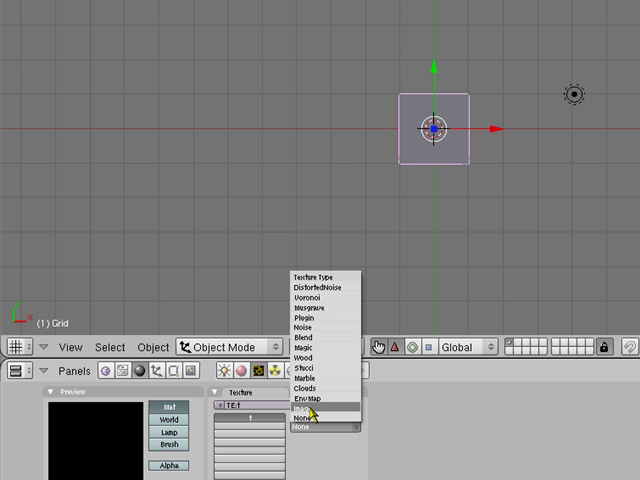
click(305, 412)
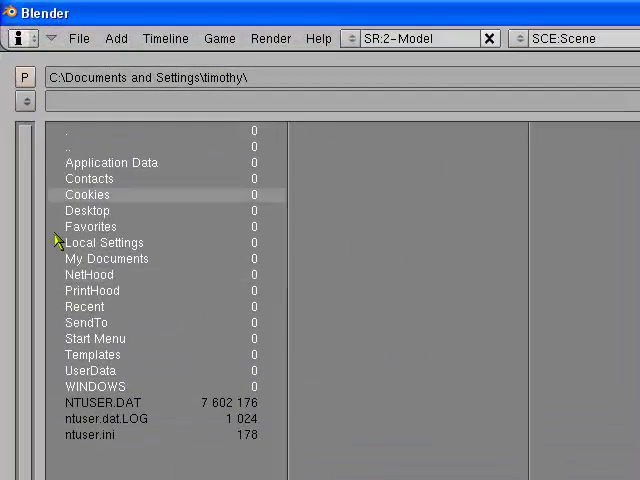
double_click(88, 210)
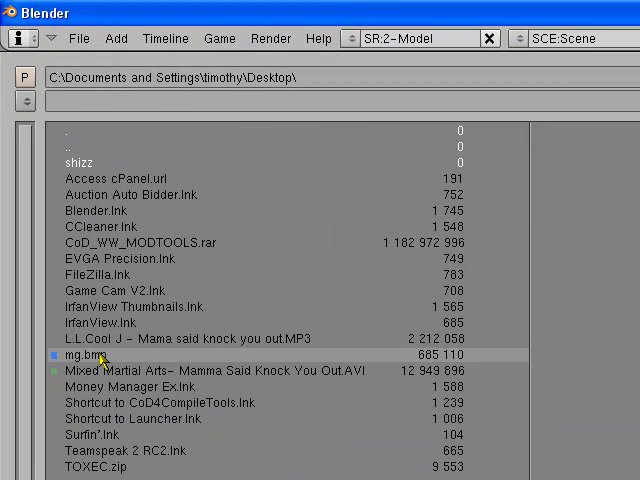
click(80, 356)
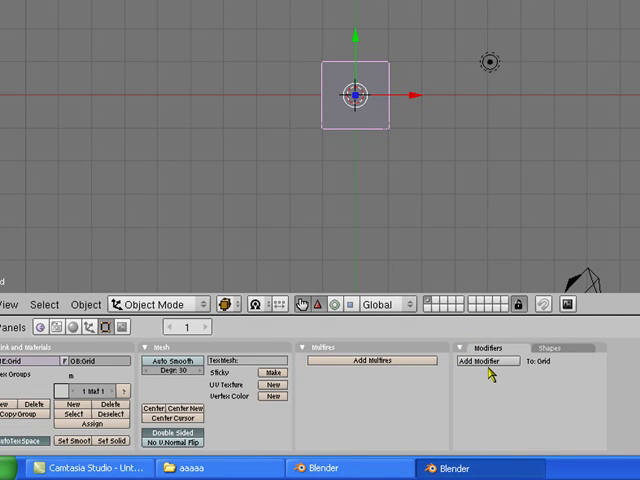
mouse_move(494, 373)
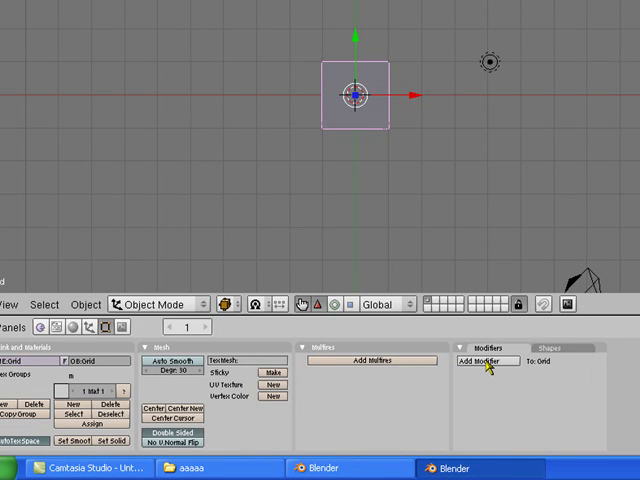
Add a Displace modifier to the grid from the Modifiers panel
click(484, 361)
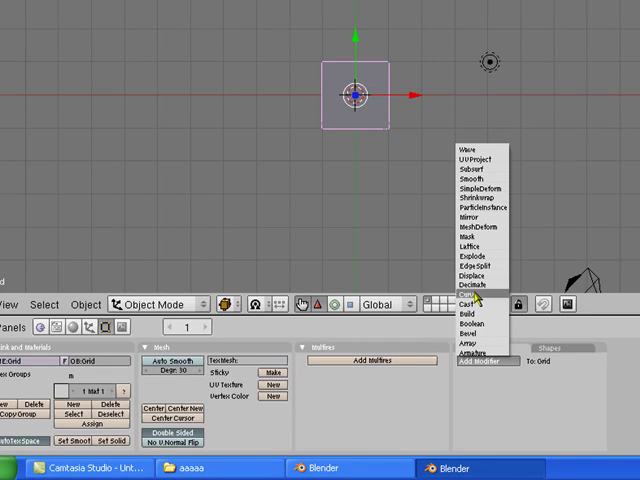
mouse_move(482, 273)
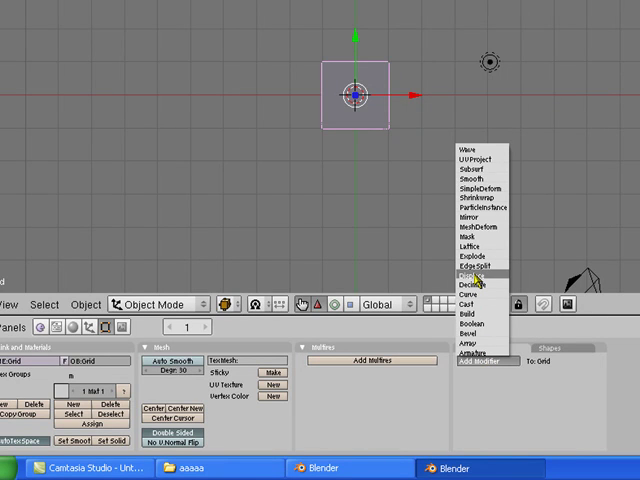
click(482, 280)
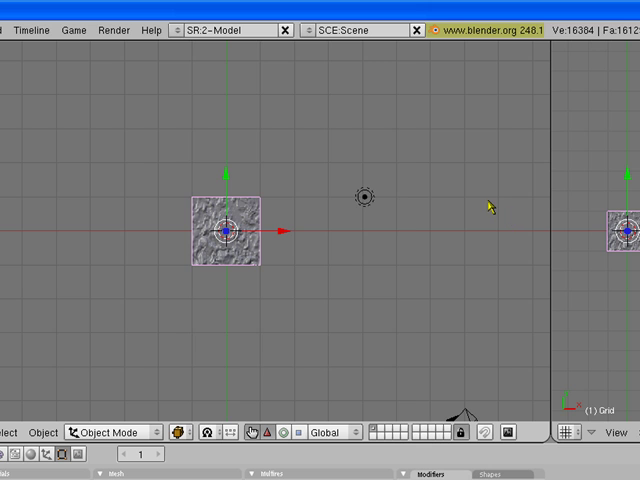
In Edit Mode, UV-project the grid from view to mg.bmp's bounds, then return to Object Mode
click(110, 432)
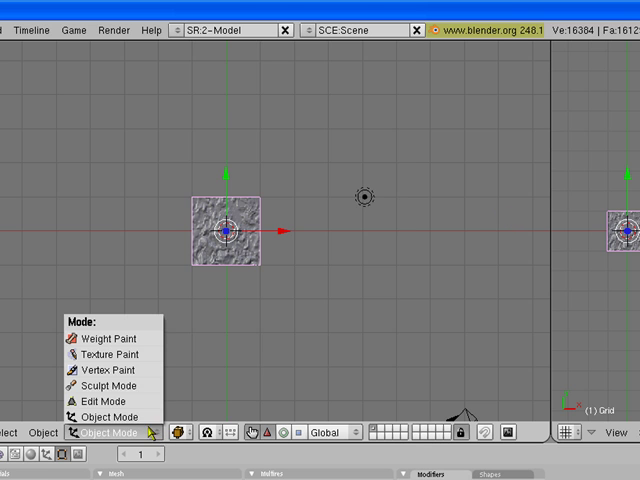
click(101, 402)
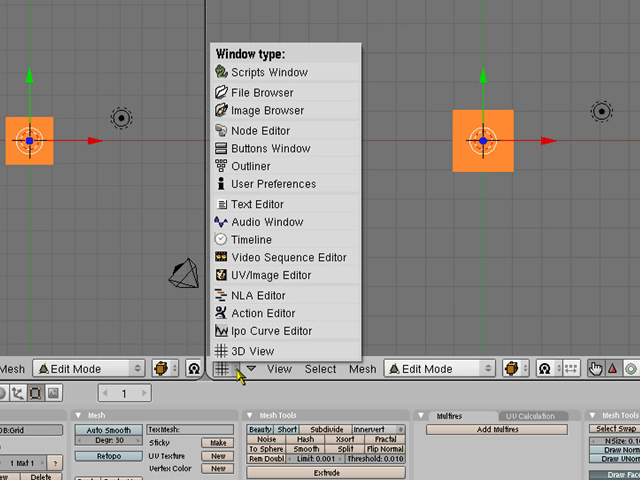
click(270, 275)
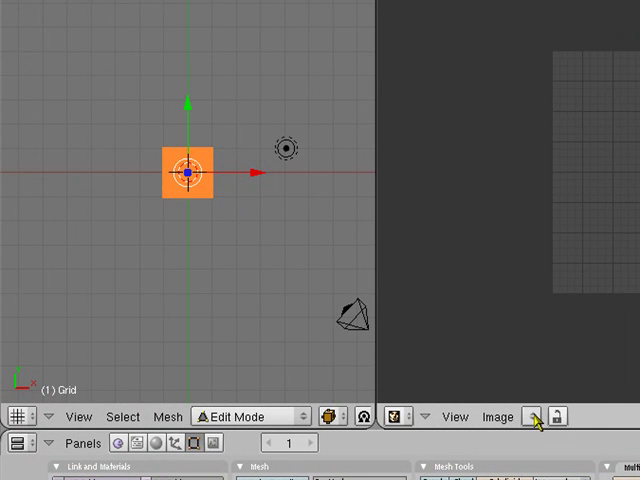
mouse_move(535, 422)
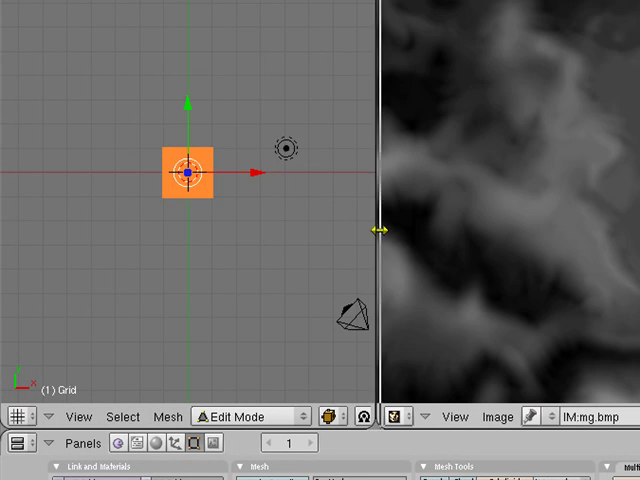
drag(378, 228, 515, 228)
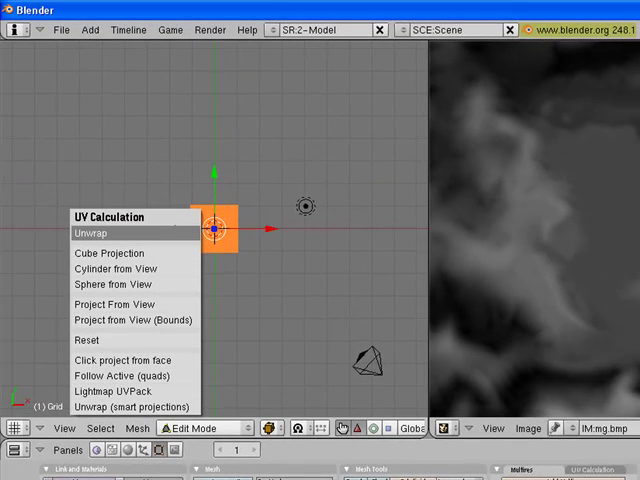
mouse_move(130, 320)
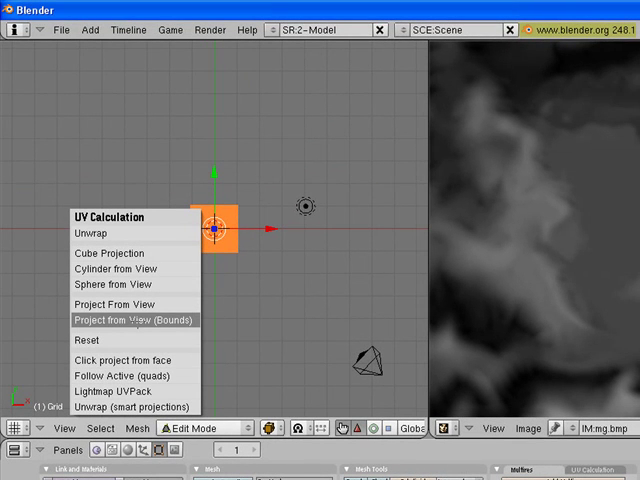
click(132, 320)
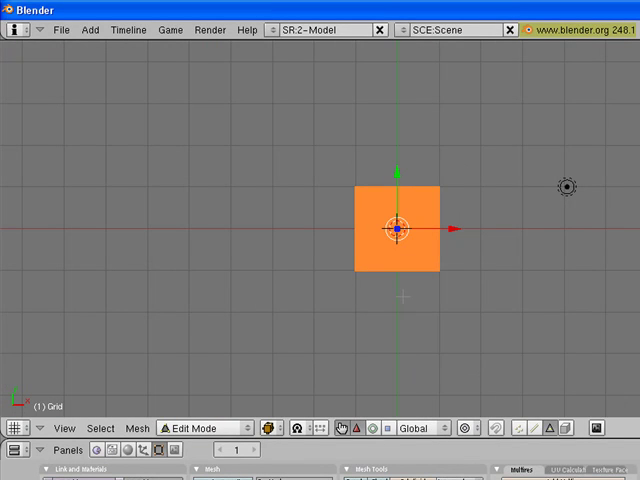
click(200, 428)
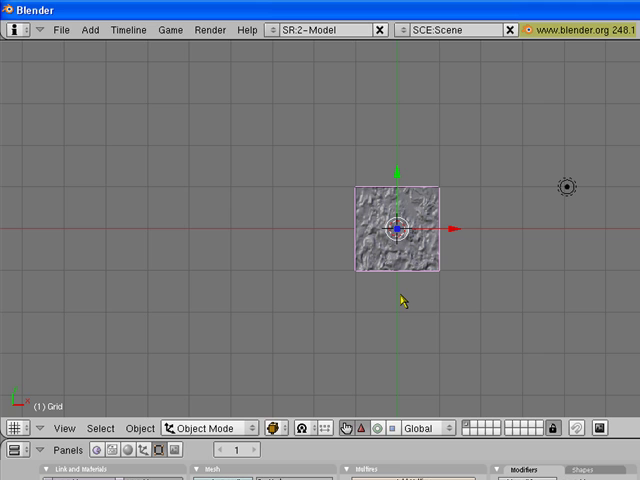
mouse_move(275, 303)
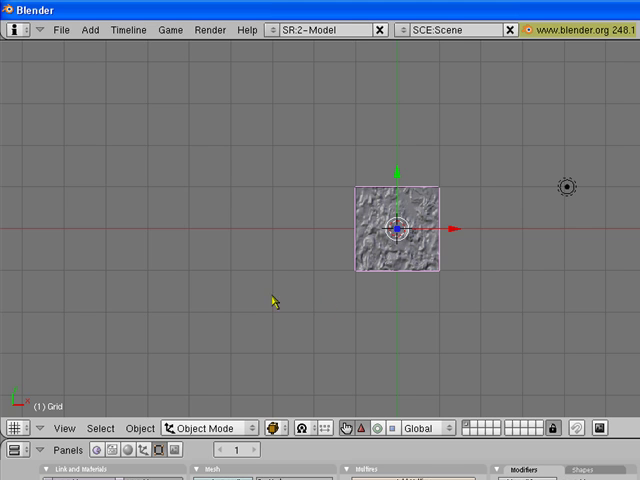
In View Properties, set Clip Start to 1.00 and raise Clip End
click(64, 427)
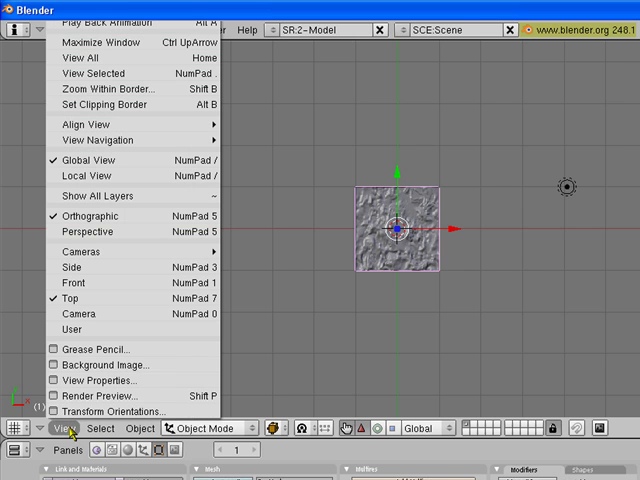
click(99, 380)
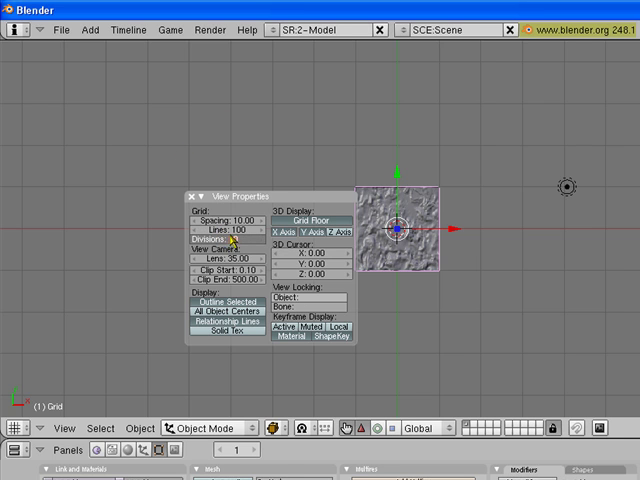
mouse_move(231, 243)
text(1)
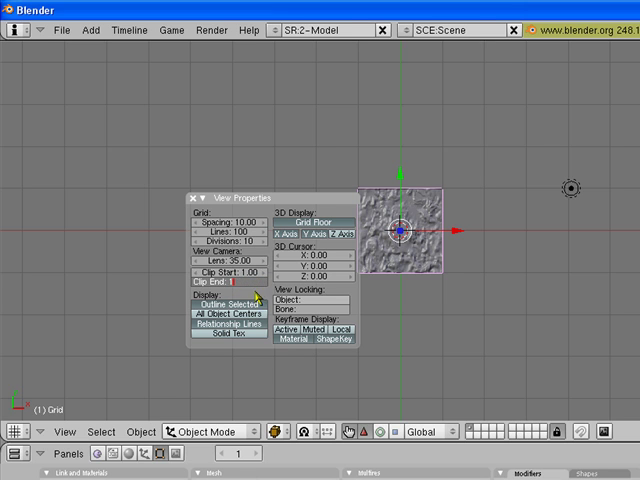
click(235, 282)
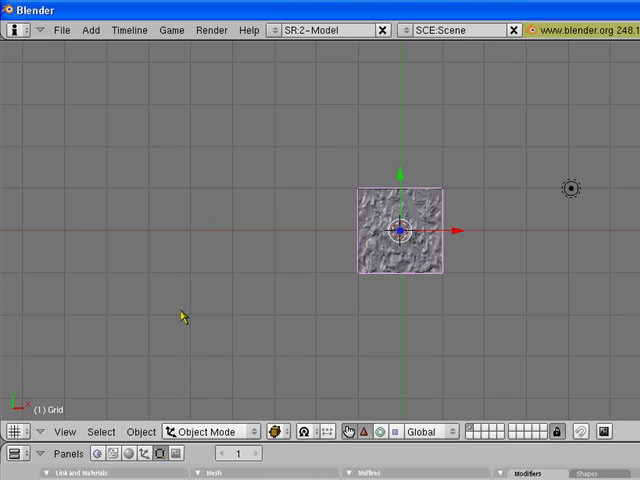
mouse_move(142, 432)
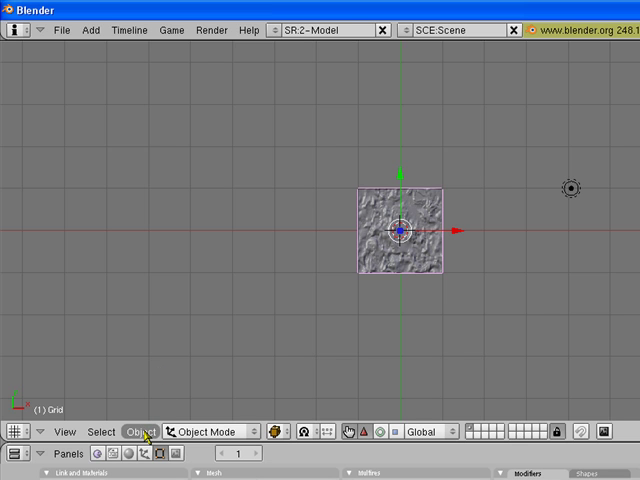
Scale the grid uniformly to about 19339 in Transform Properties with Link Scale
click(139, 431)
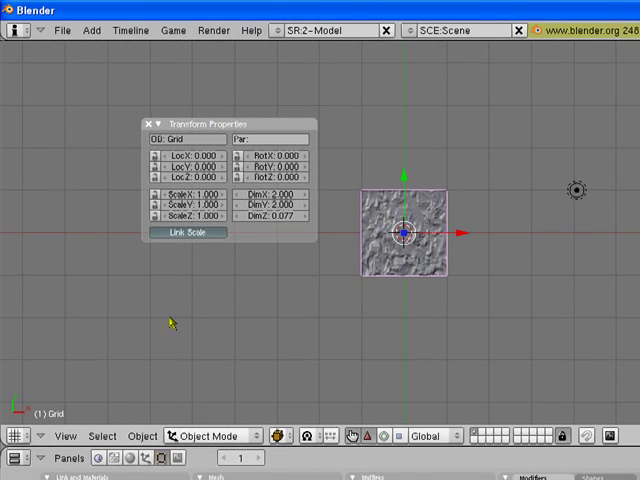
click(275, 204)
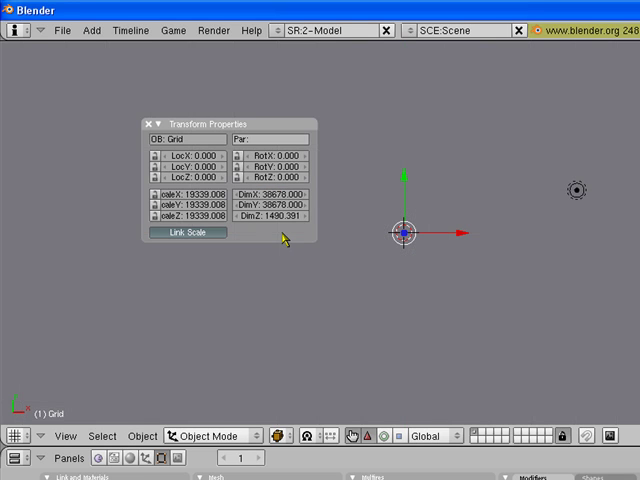
mouse_move(208, 268)
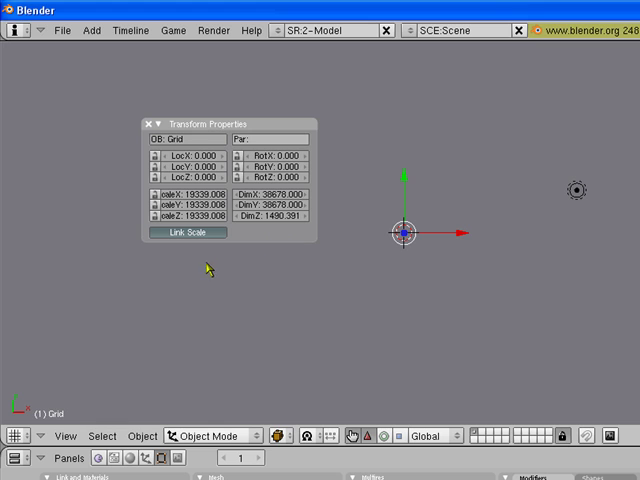
click(143, 124)
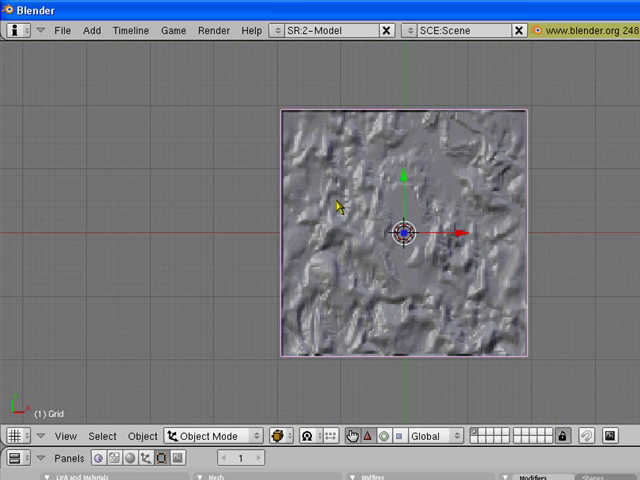
mouse_move(244, 103)
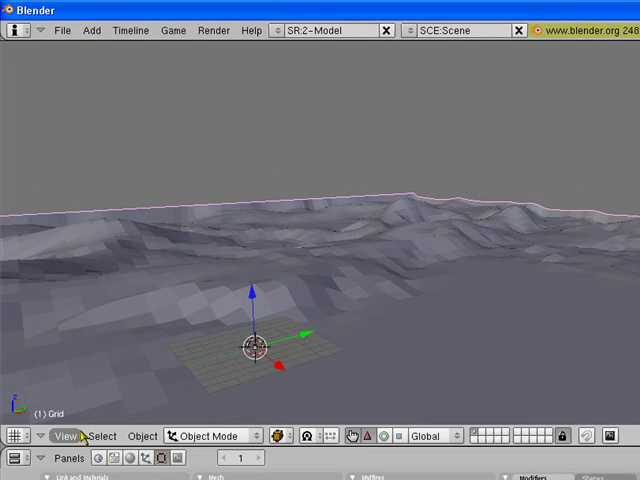
Browse the View menu, then open the Mesh editing commands for the terrain grid
click(65, 436)
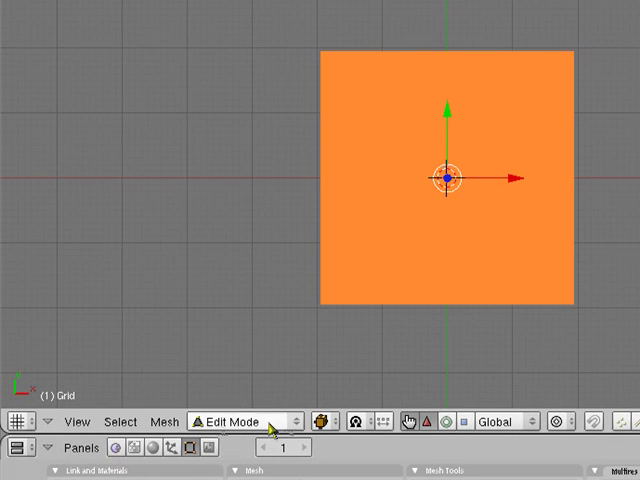
click(163, 422)
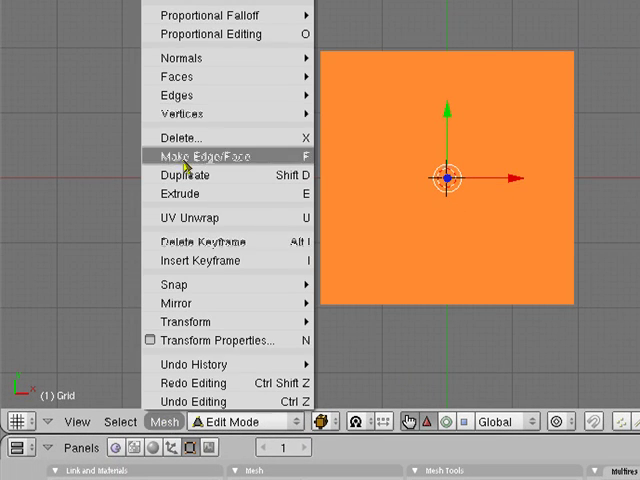
mouse_move(190, 59)
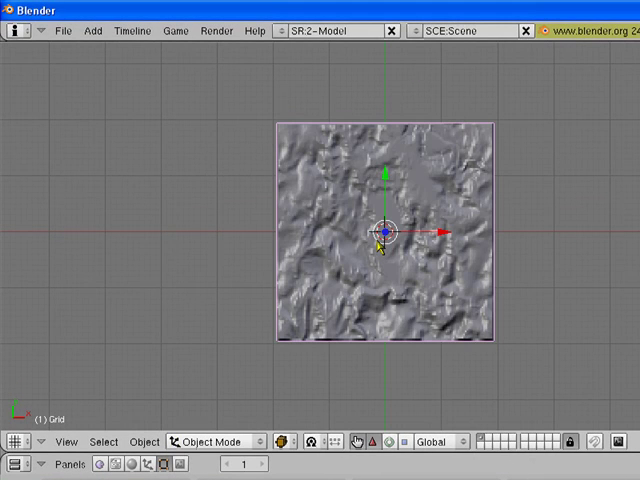
mouse_move(413, 258)
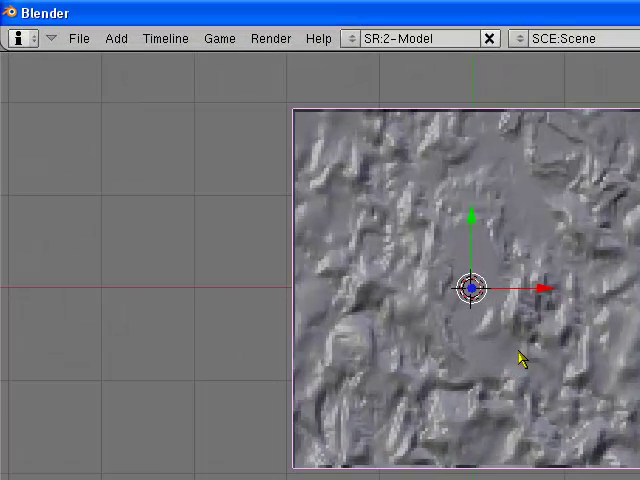
mouse_move(452, 287)
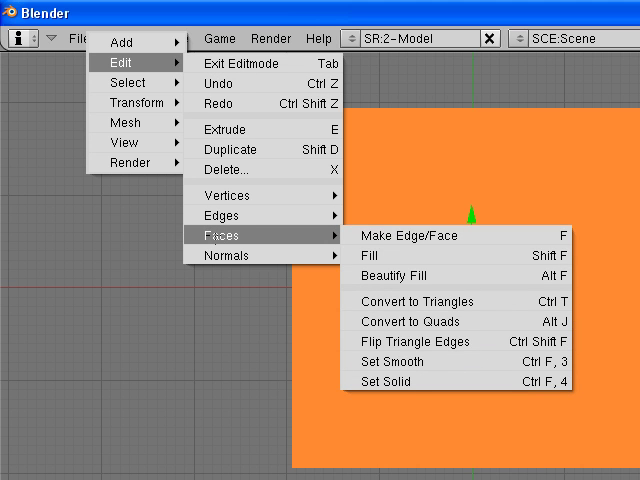
mouse_move(380, 256)
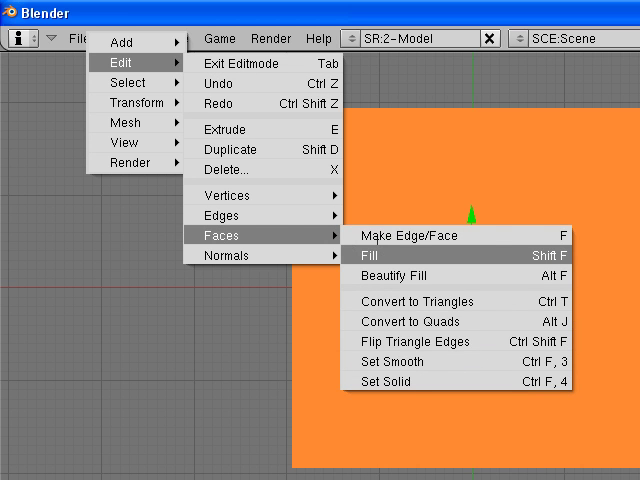
mouse_move(420, 301)
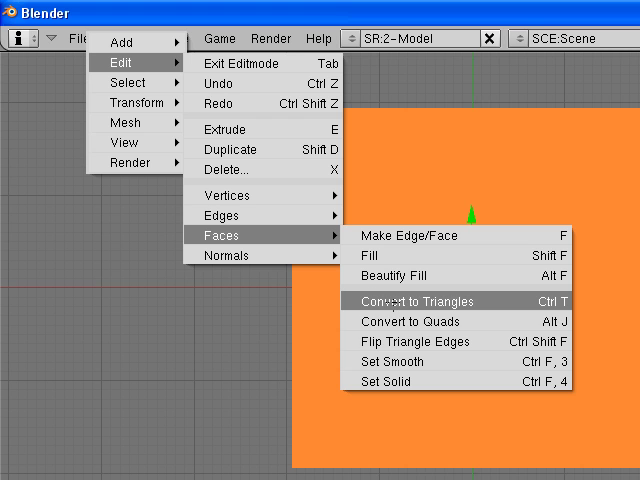
Convert all of the terrain grid's faces to triangles
click(410, 301)
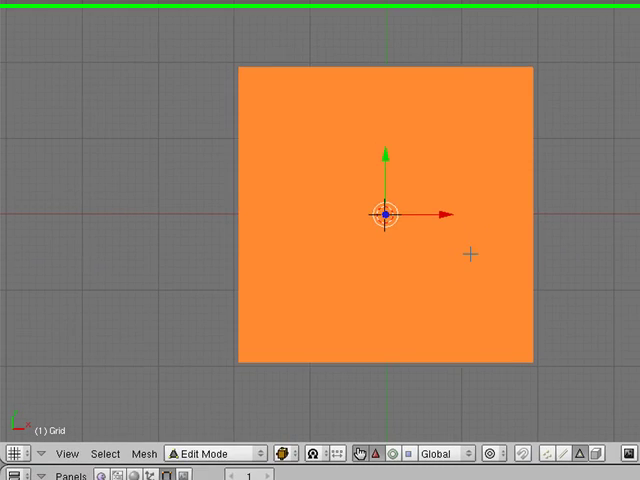
Invert the selection around the strip, delete those vertices, and return to Object Mode
click(105, 452)
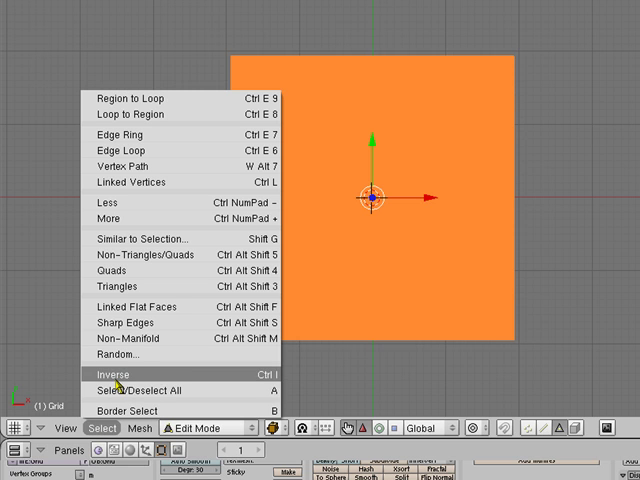
click(106, 374)
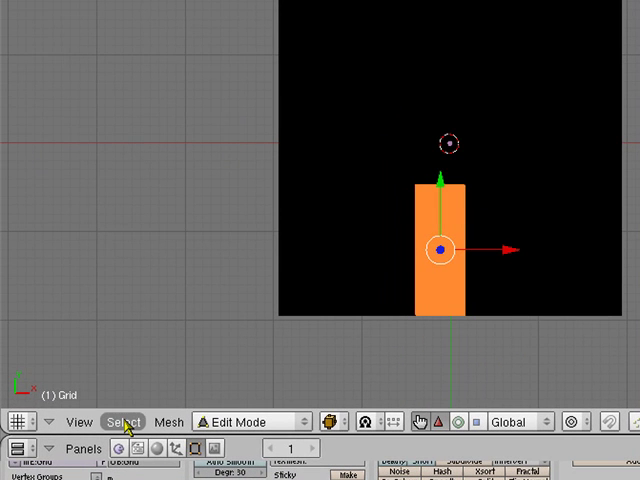
click(124, 422)
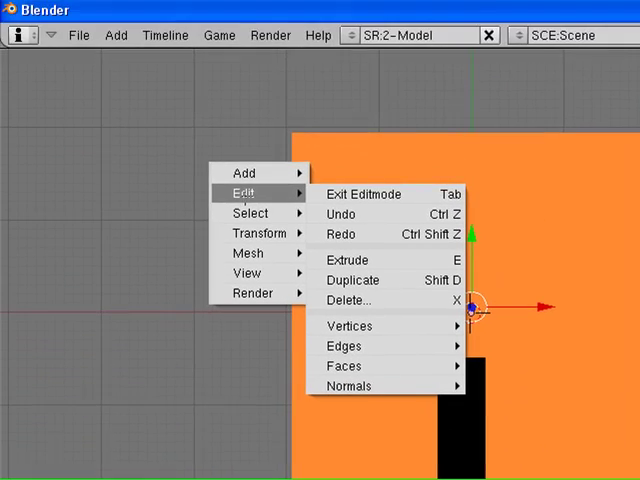
click(348, 300)
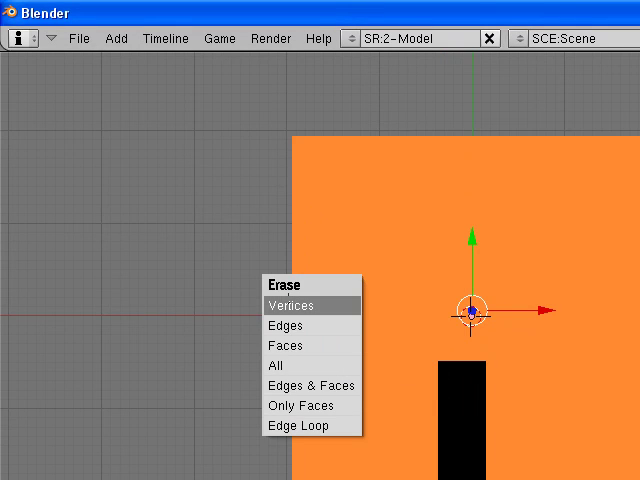
click(296, 304)
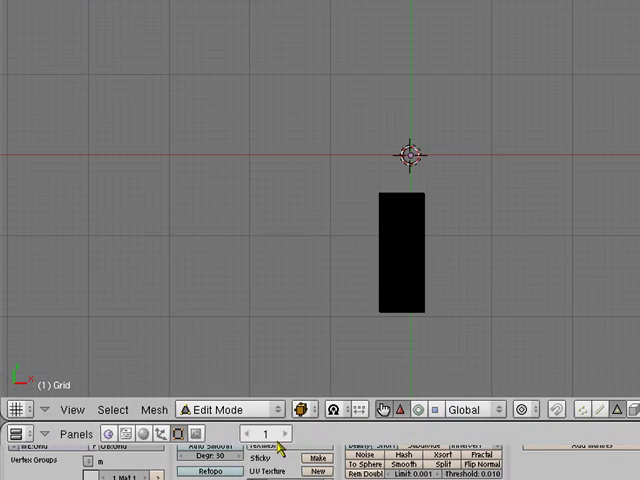
click(230, 409)
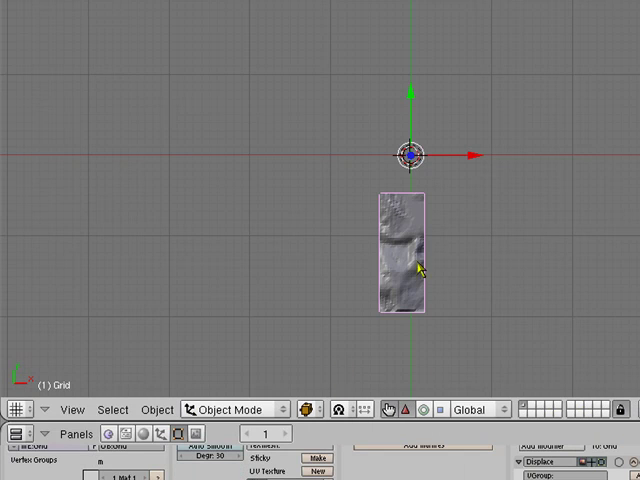
mouse_move(447, 199)
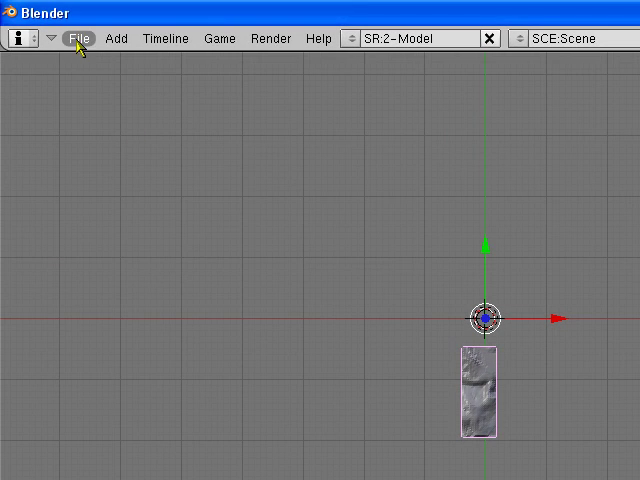
Export the terrain as Wavefront OBJ 'hr.obj' into Call of Duty 4's model_export\props\aaaaa folder
click(80, 38)
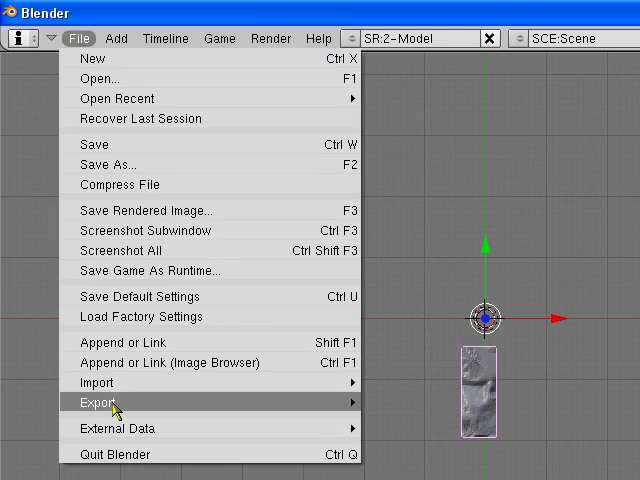
click(93, 402)
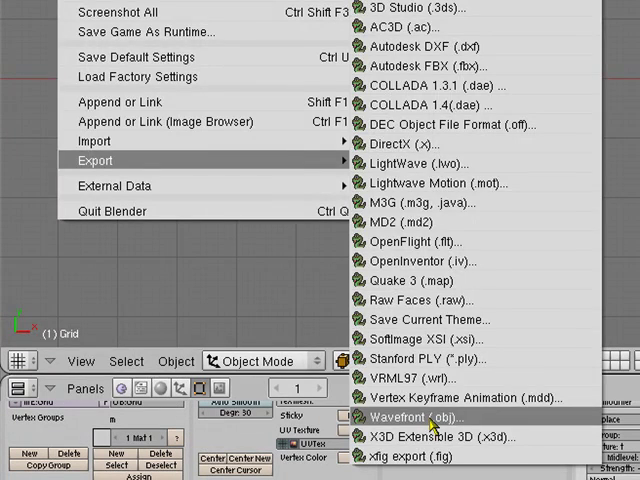
click(415, 412)
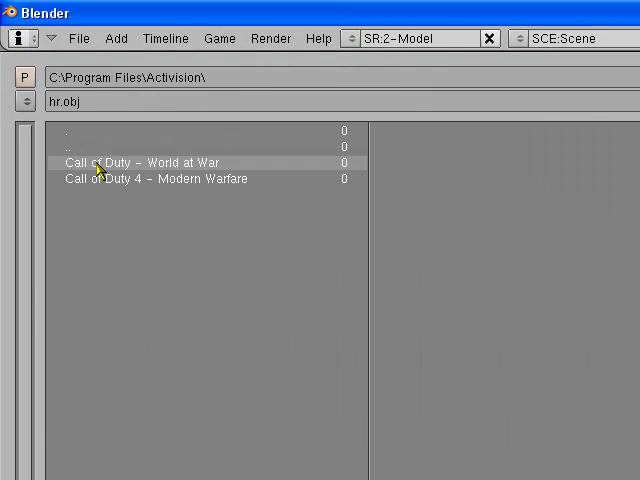
double_click(155, 179)
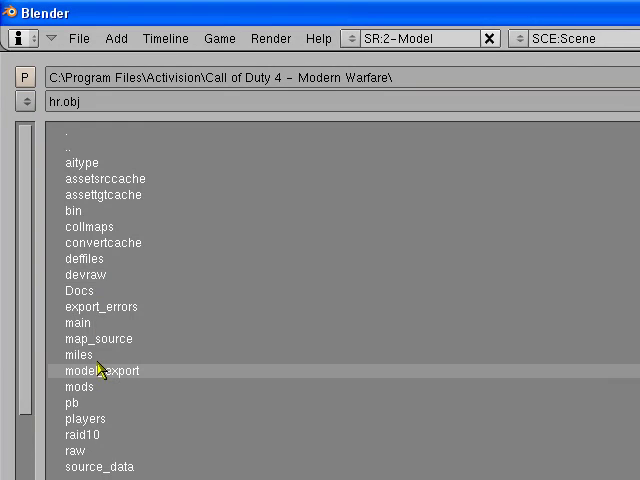
double_click(92, 371)
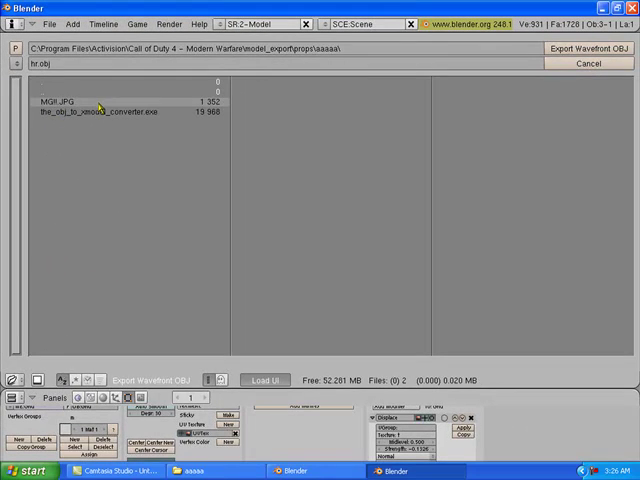
click(583, 47)
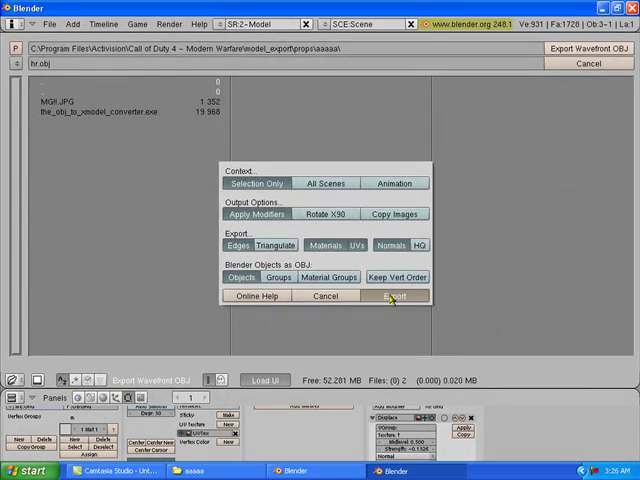
click(393, 295)
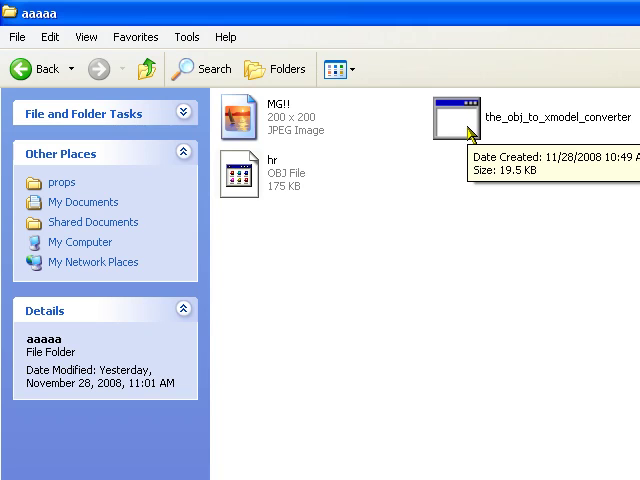
Launch the_obj_to_xmodel_converter from the aaaaa folder
double_click(450, 113)
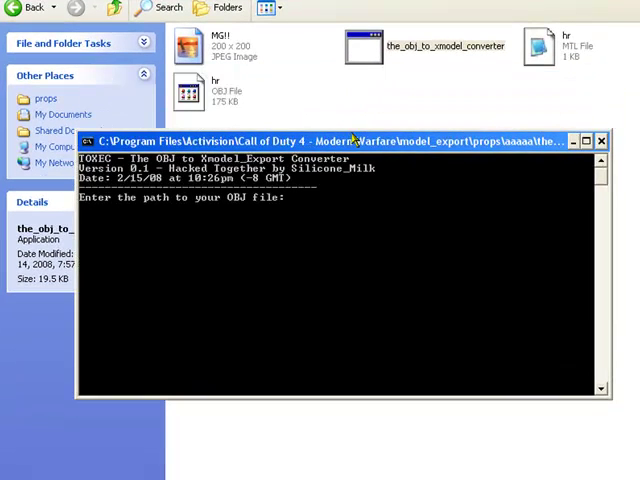